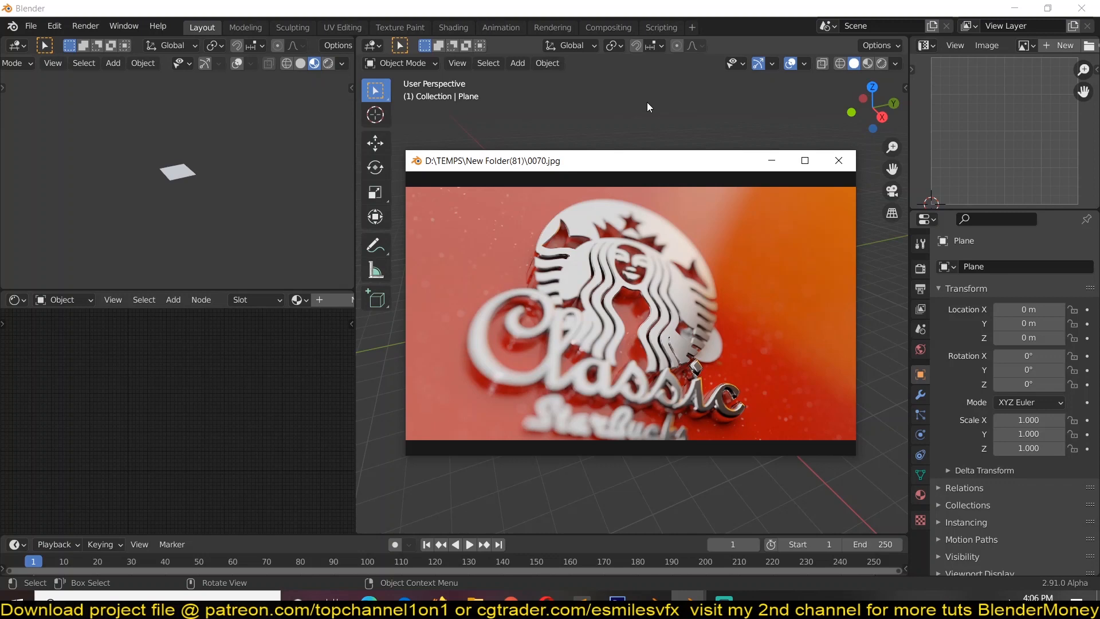
Start shaping the Bezier curve's points to follow the drop outline on the reference.
{"action": "left_click", "coordinate": [837, 160]}
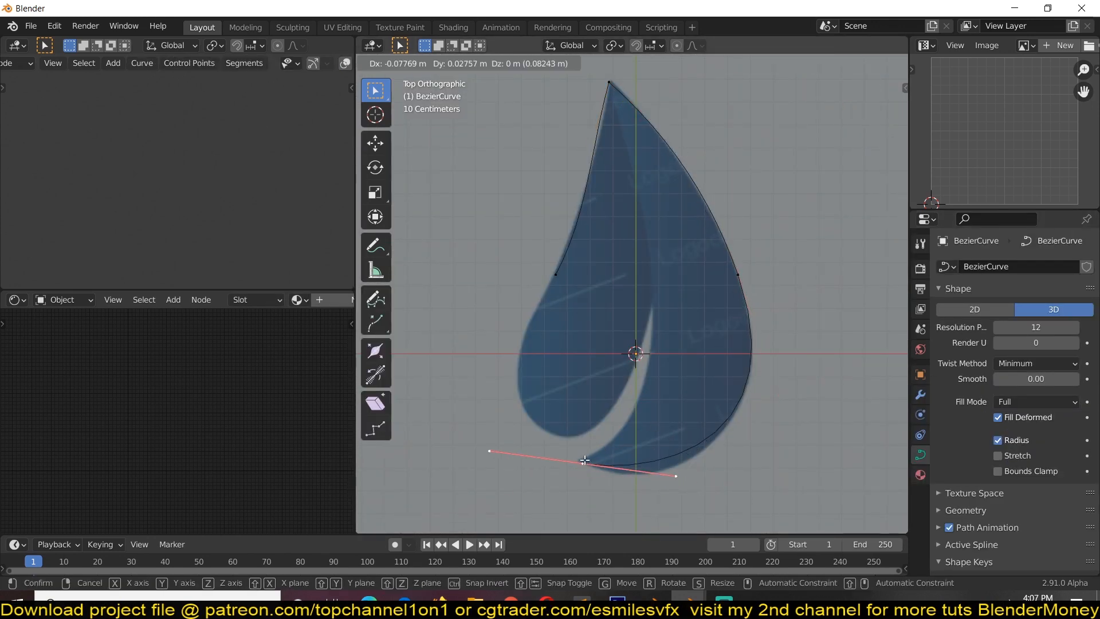
Leave Edit Mode and set the drop curve Shape to 2D with Fill Mode Both.
{"action": "key", "text": "Tab"}
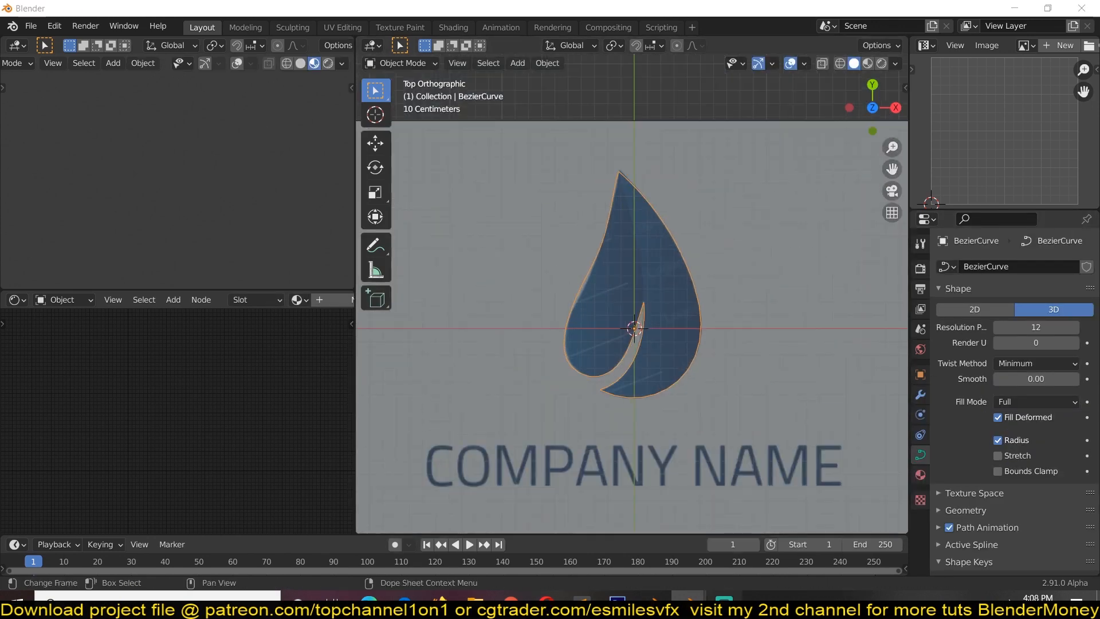
{"action": "left_click", "coordinate": [973, 298]}
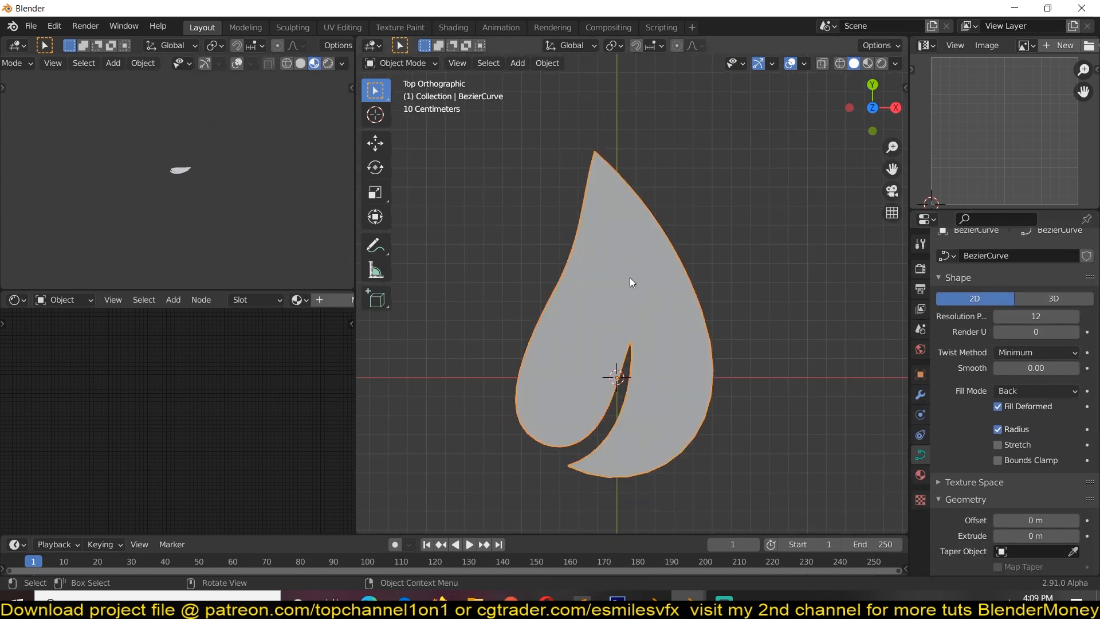
{"action": "left_click", "coordinate": [1035, 390]}
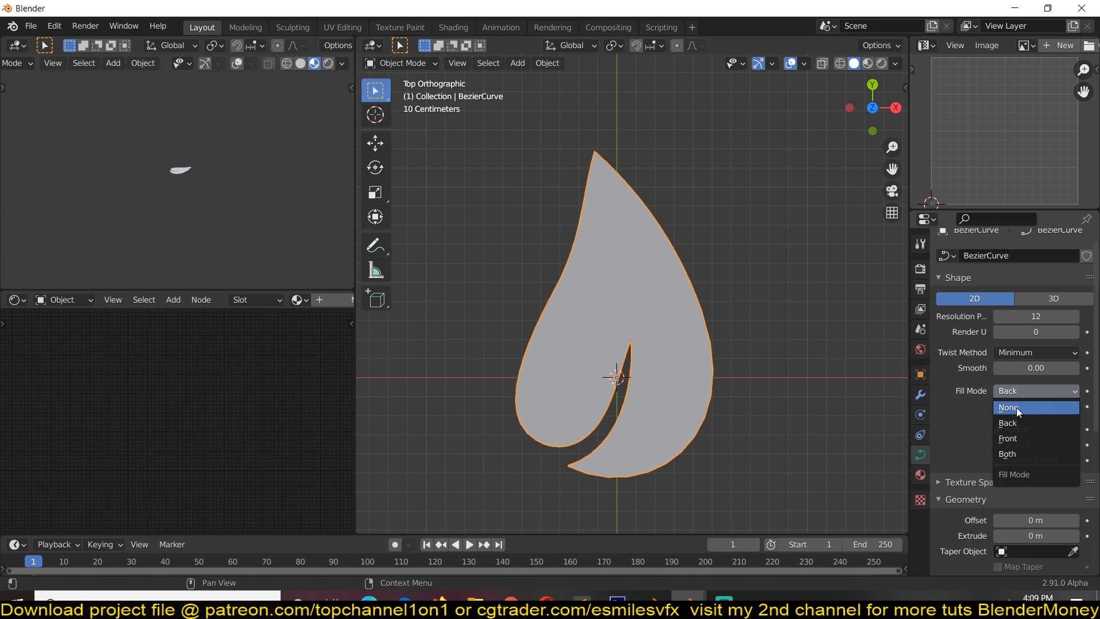
{"action": "left_click", "coordinate": [1008, 423]}
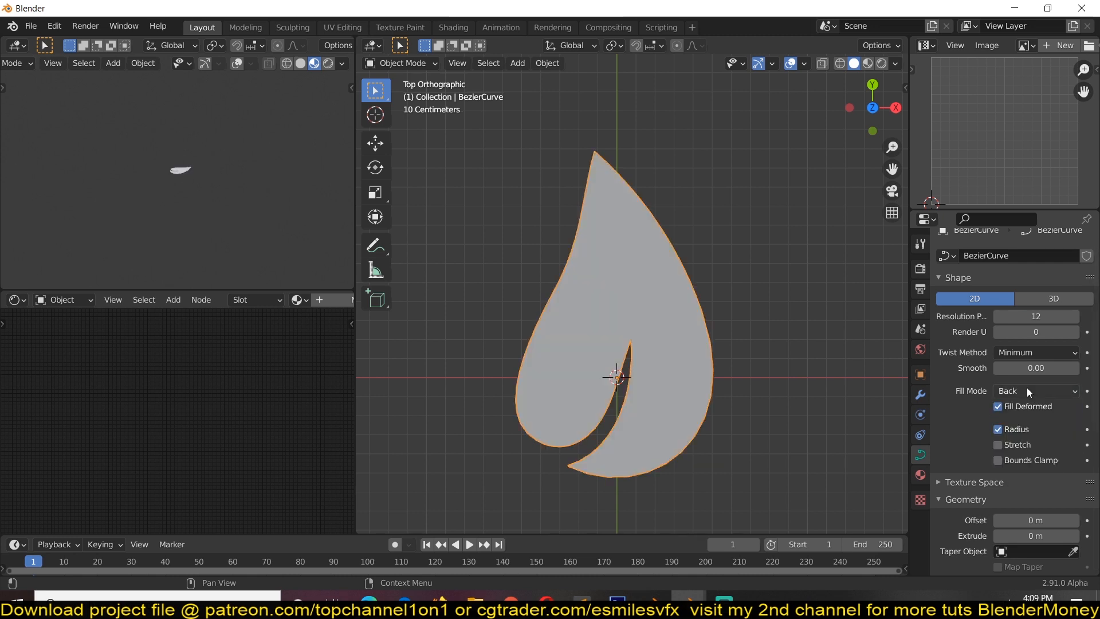
{"action": "left_click", "coordinate": [1036, 391]}
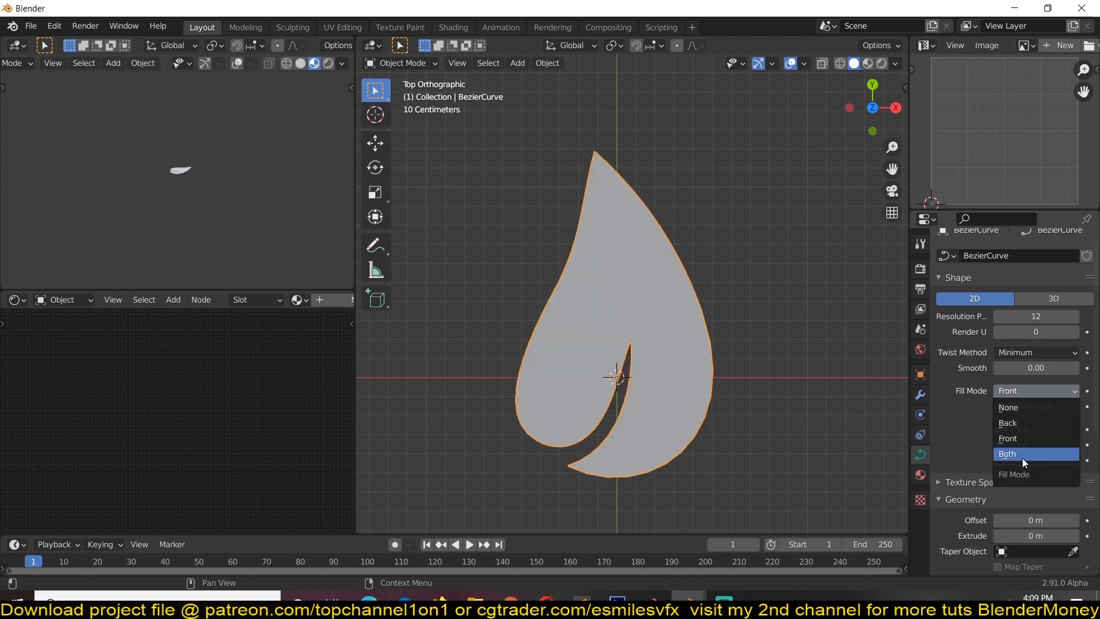
{"action": "left_click", "coordinate": [1008, 453]}
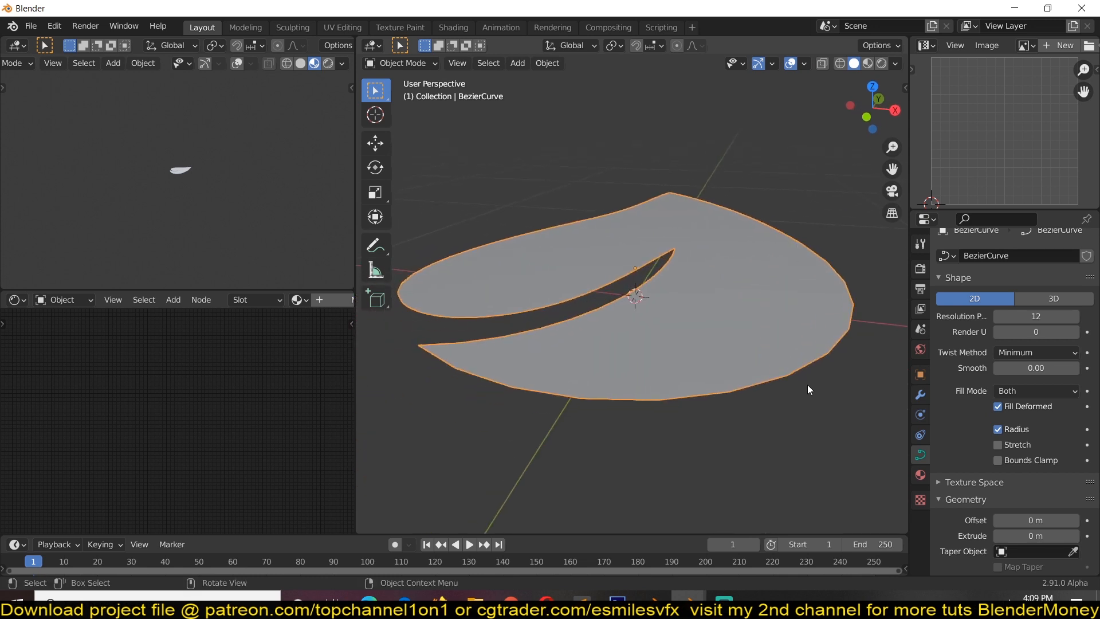
Extrude the drop 0.047 m with Bevel Depth 0.024 m, Resolution Preview 60, and refine its handles.
{"action": "scroll", "scroll_direction": "down", "scroll_amount": 3}
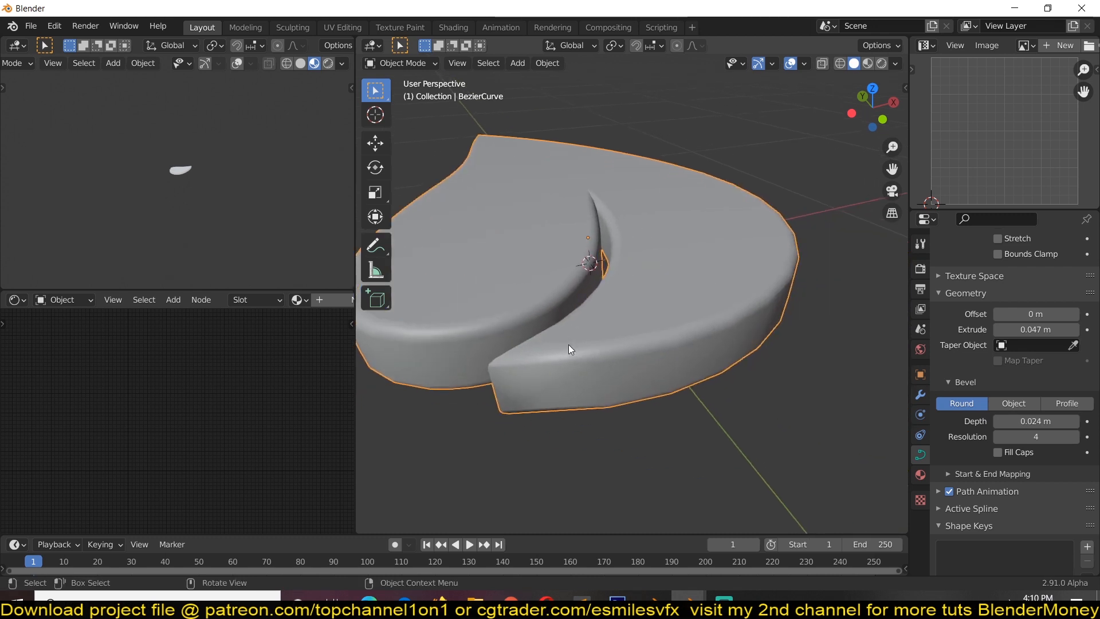
{"action": "mouse_move", "coordinate": [627, 357]}
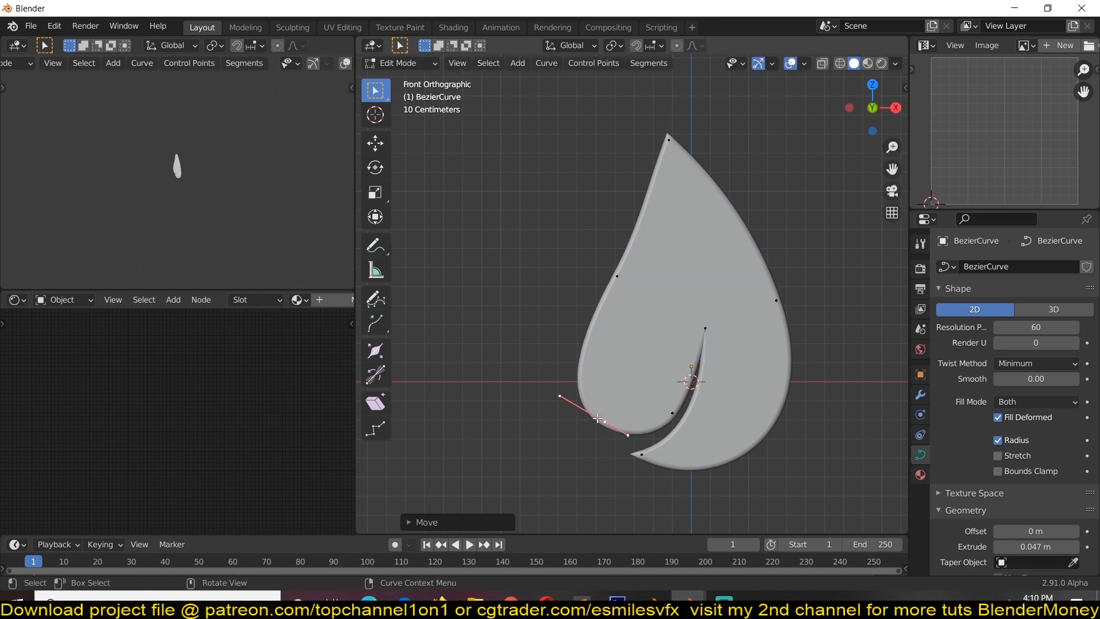
{"action": "key", "text": "Tab"}
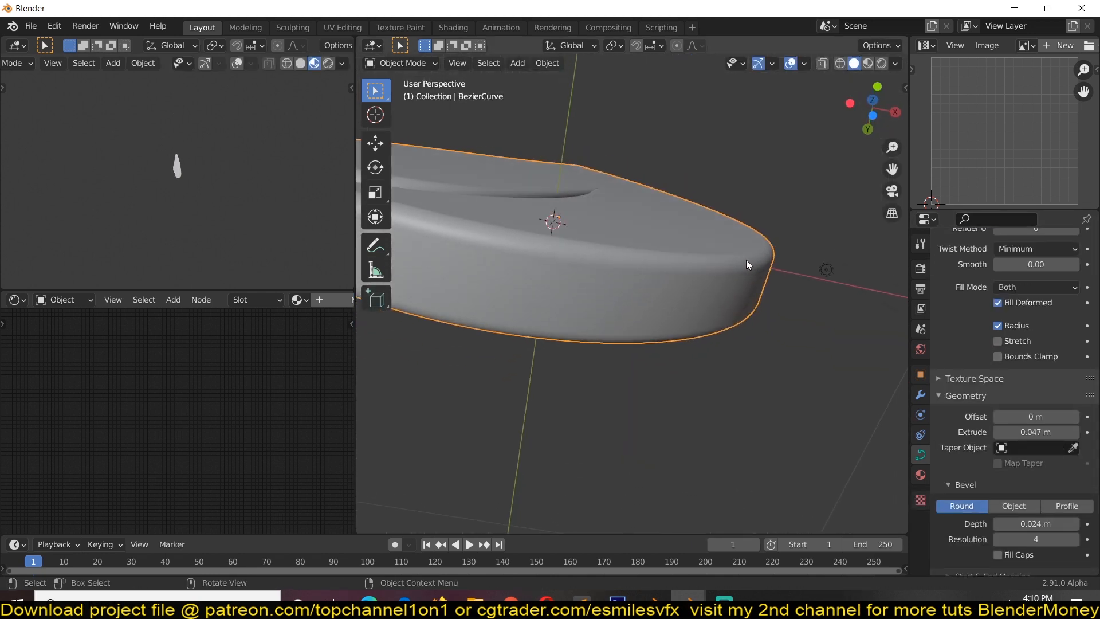
Switch the bevel to a custom Profile, apply the Support Loops then Steps presets with Resolution 10.
{"action": "scroll", "scroll_direction": "down", "scroll_amount": 3}
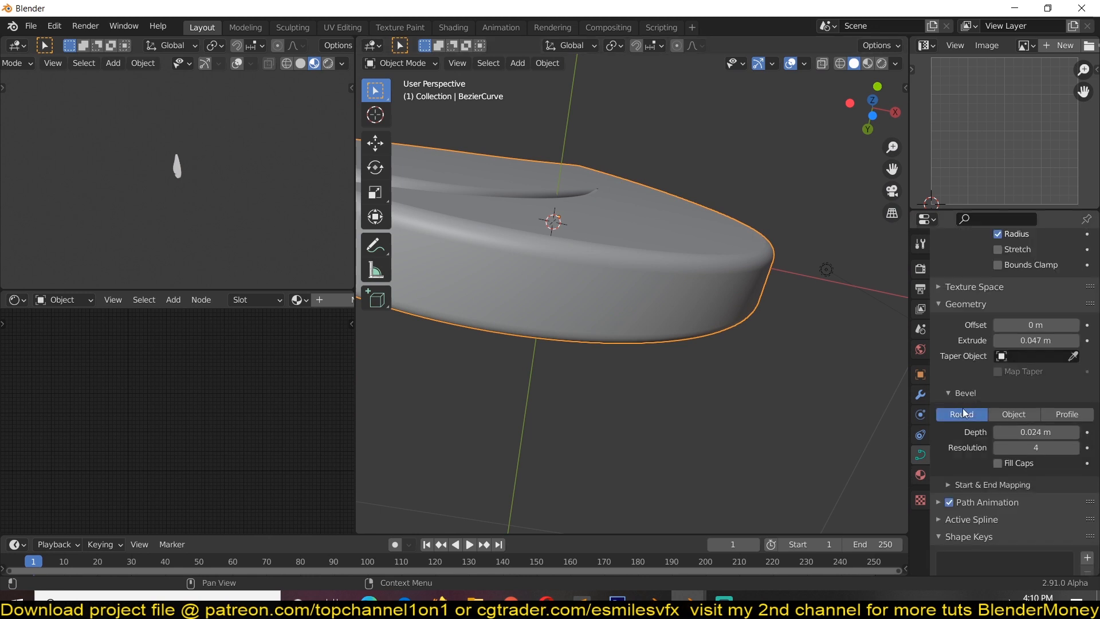
{"action": "left_click", "coordinate": [1066, 414]}
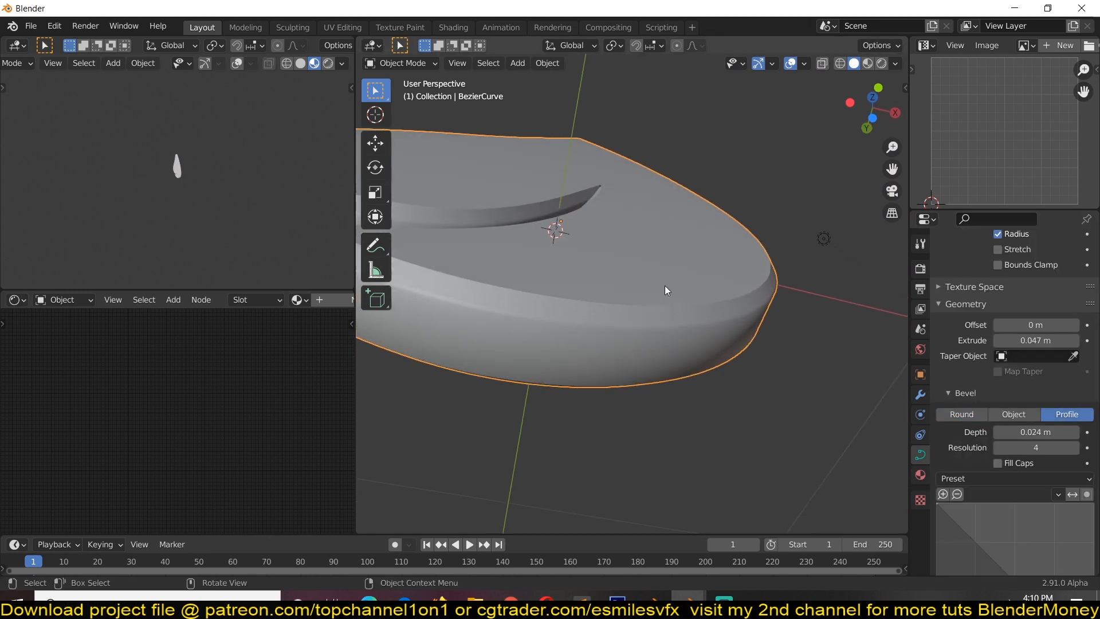
{"action": "scroll", "scroll_direction": "down", "scroll_amount": 3}
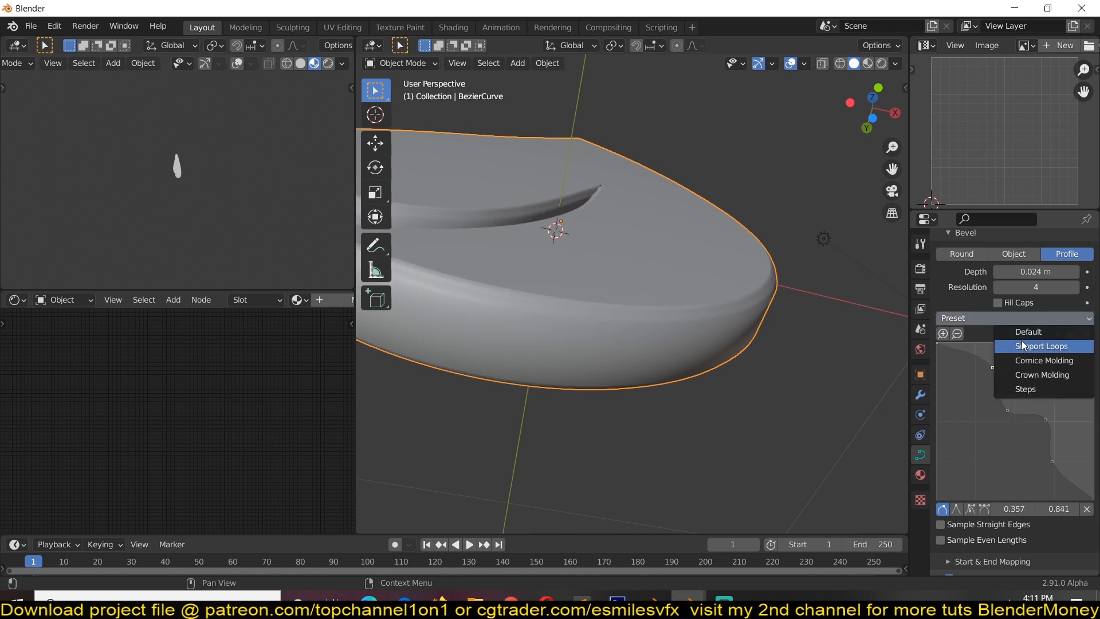
{"action": "left_click", "coordinate": [1042, 346]}
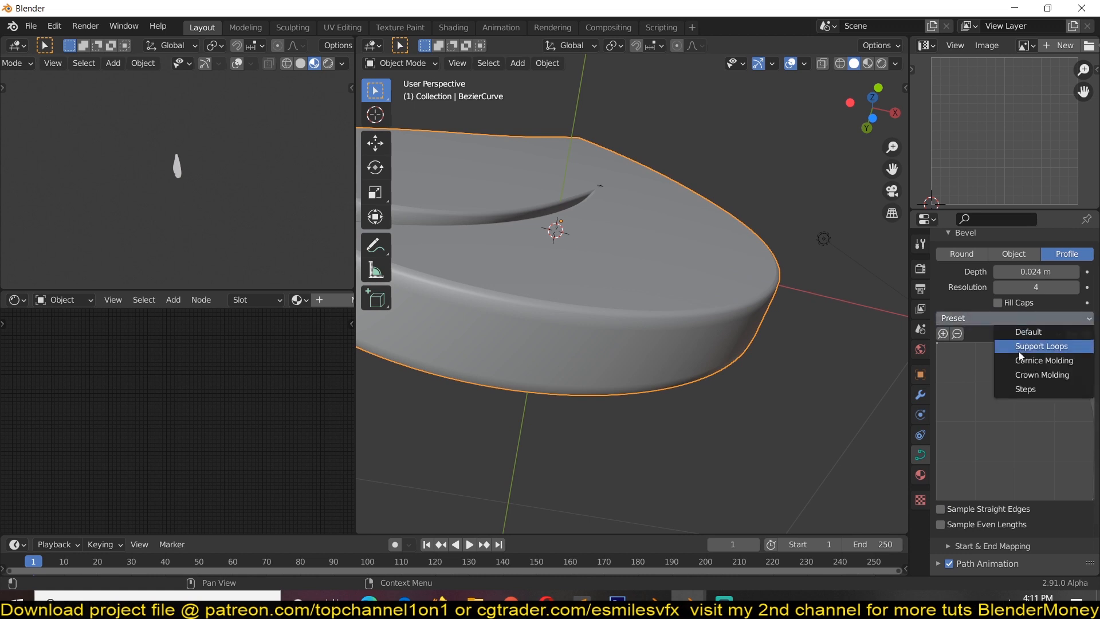
{"action": "left_click", "coordinate": [1042, 346]}
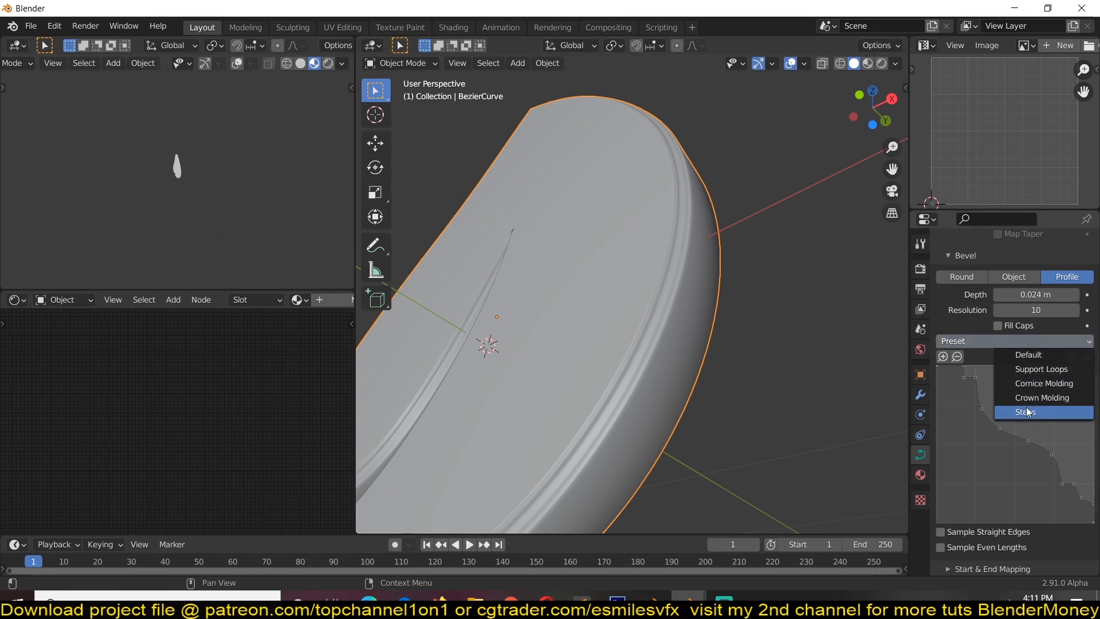
{"action": "left_click", "coordinate": [1027, 411]}
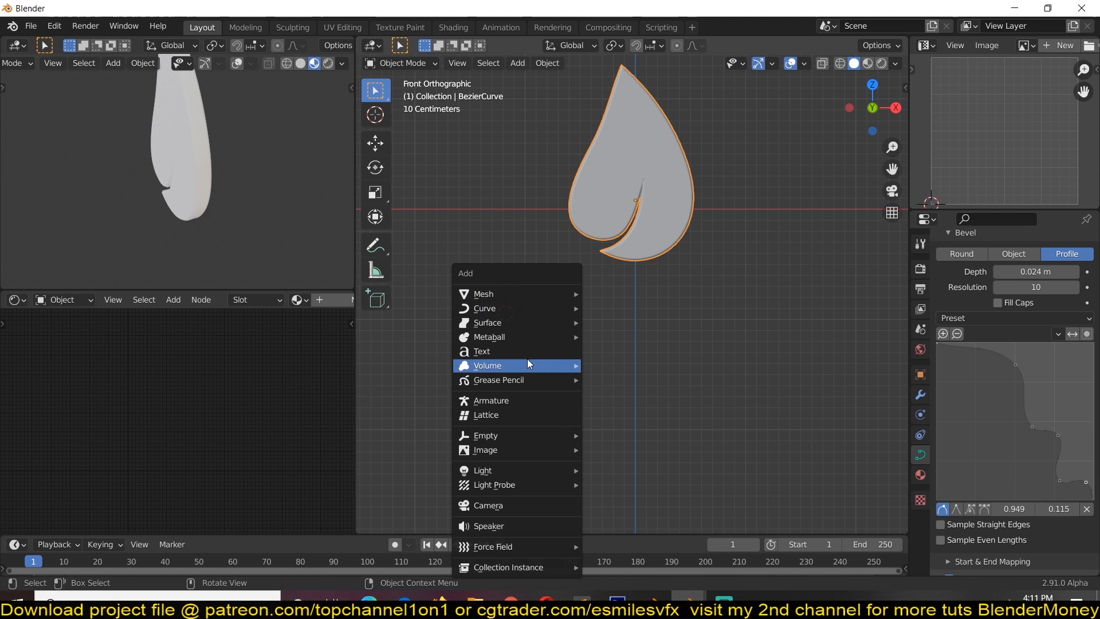
Add the Waters text below the drop and load the script font file as its Regular font.
{"action": "left_click", "coordinate": [481, 351]}
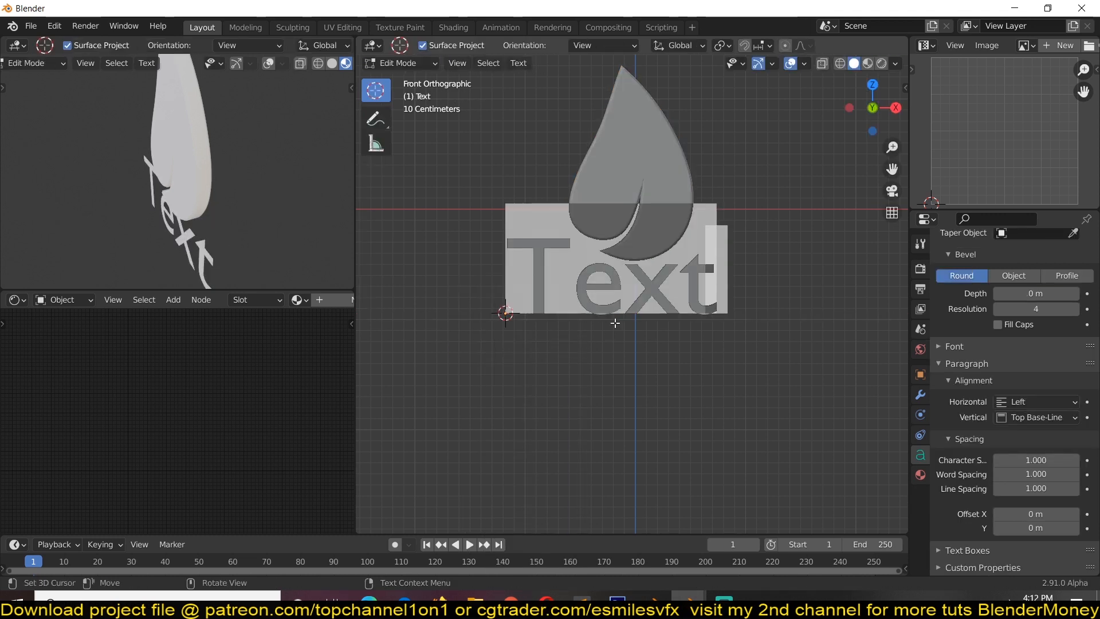
{"action": "type", "text": "Wal"}
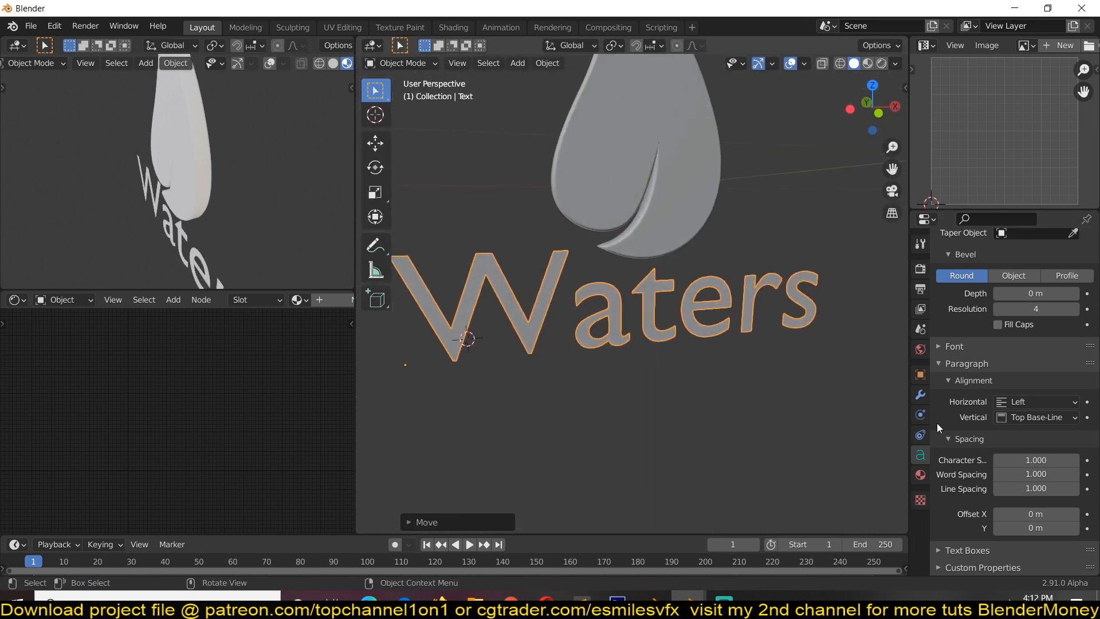
{"action": "scroll", "scroll_direction": "up", "scroll_amount": 3}
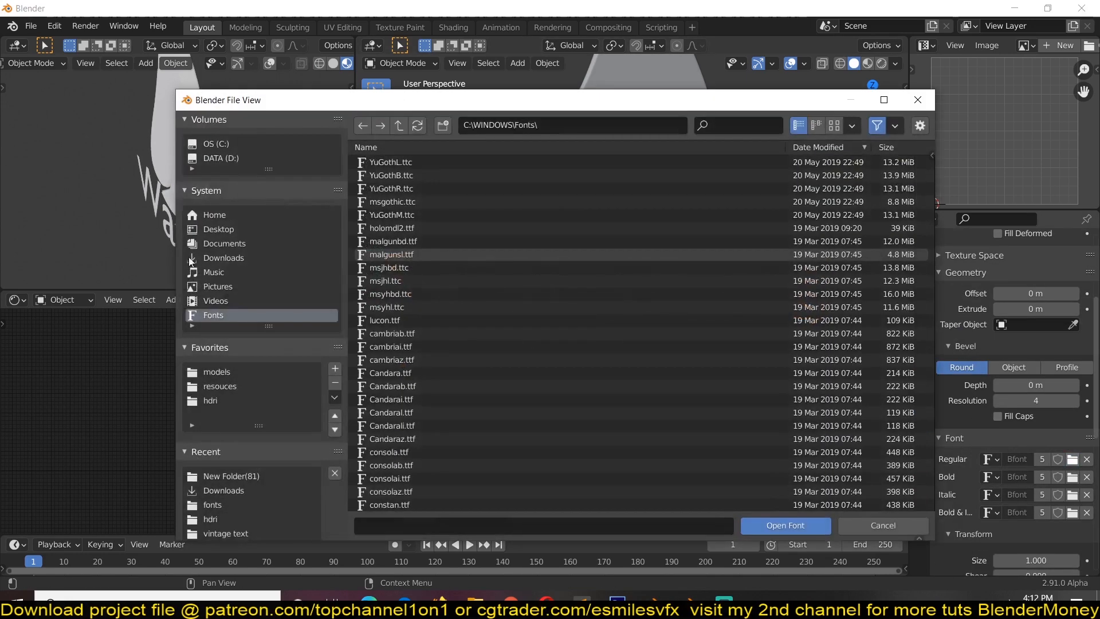
{"action": "left_click", "coordinate": [785, 525]}
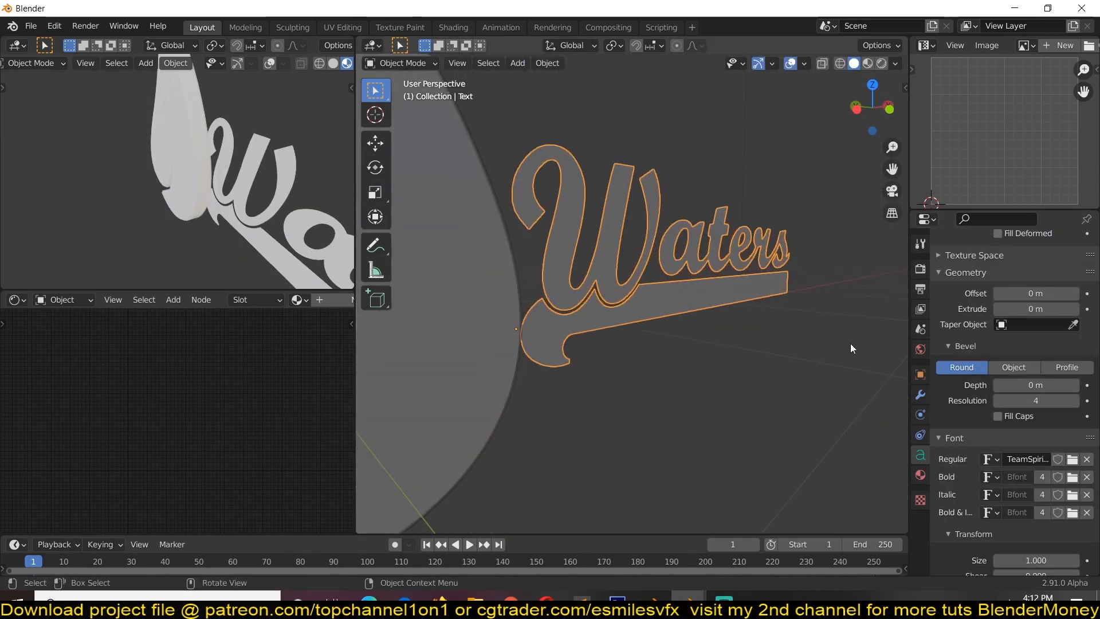
Extrude the text 0.074 m with a preset Profile bevel of higher Depth and Resolution, then select the BezierCurve drop.
{"action": "scroll", "scroll_direction": "up", "scroll_amount": 3}
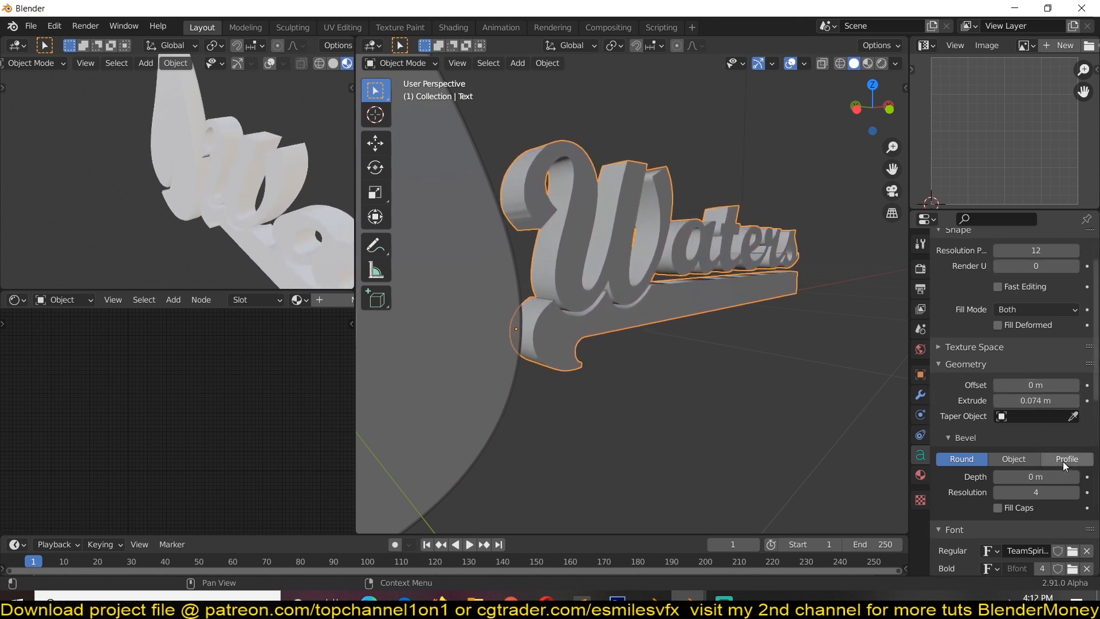
{"action": "left_click", "coordinate": [1067, 459]}
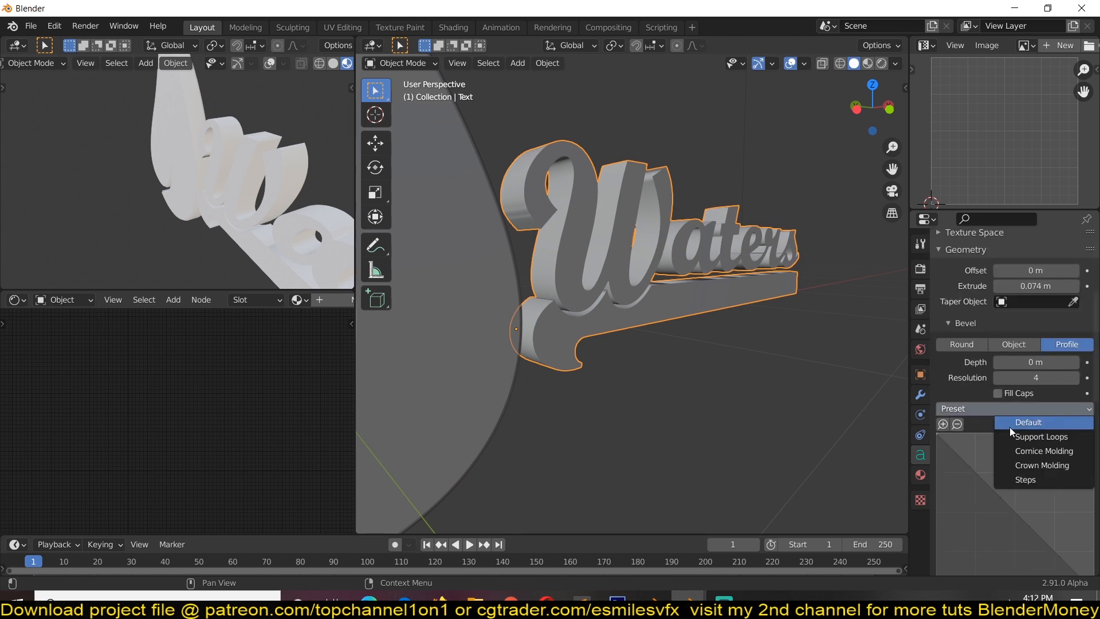
{"action": "left_click", "coordinate": [1028, 422]}
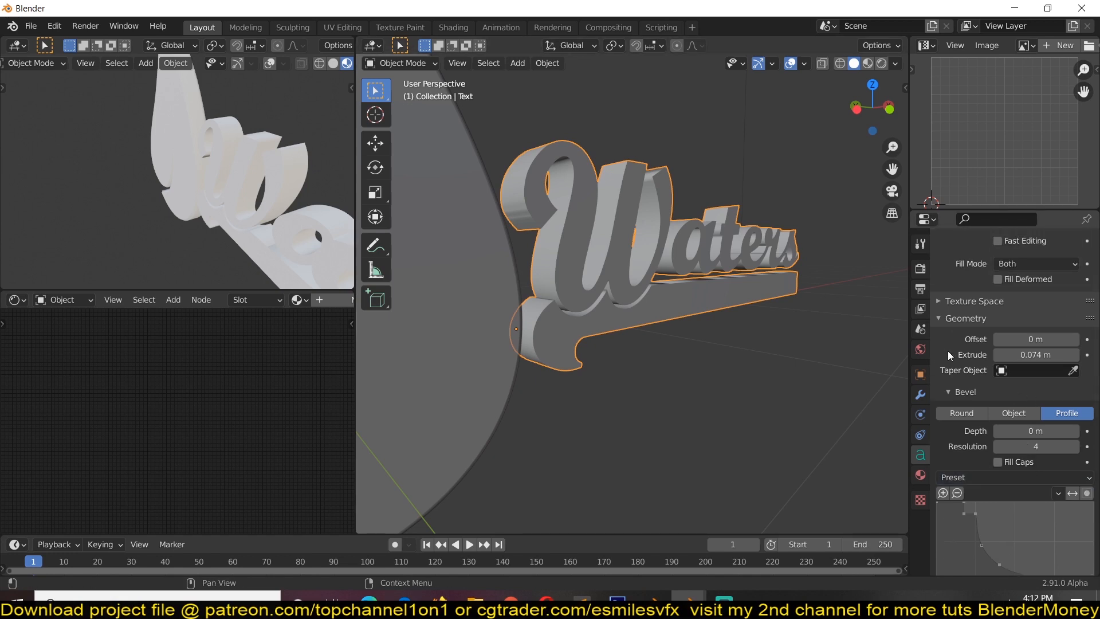
{"action": "scroll", "scroll_direction": "up", "scroll_amount": 3}
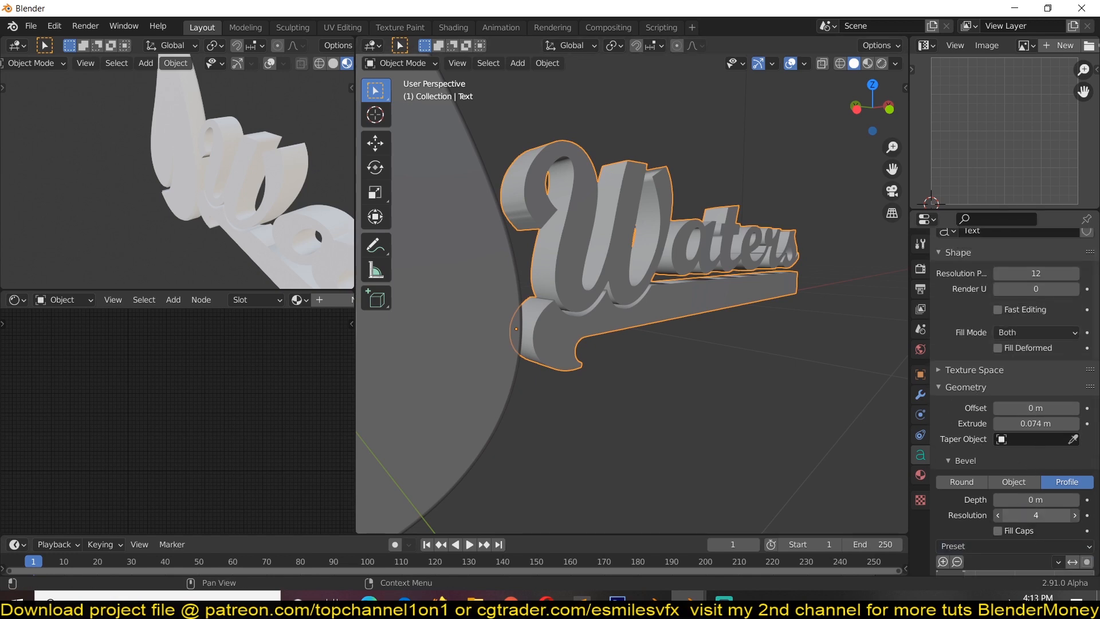
{"action": "left_click", "coordinate": [1035, 498]}
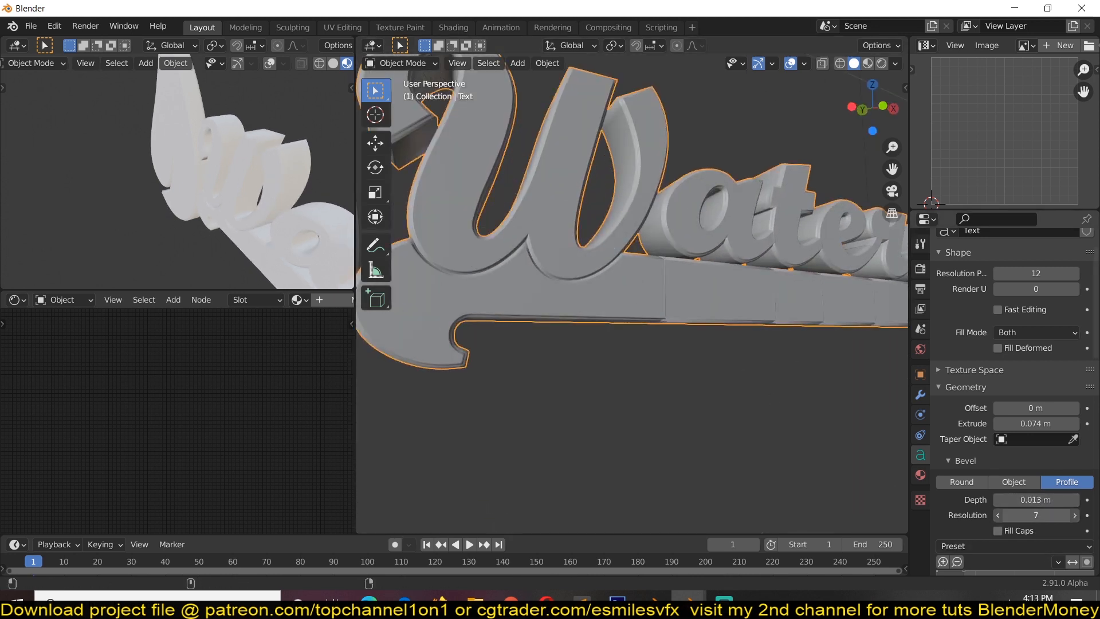
{"action": "left_click", "coordinate": [1074, 514]}
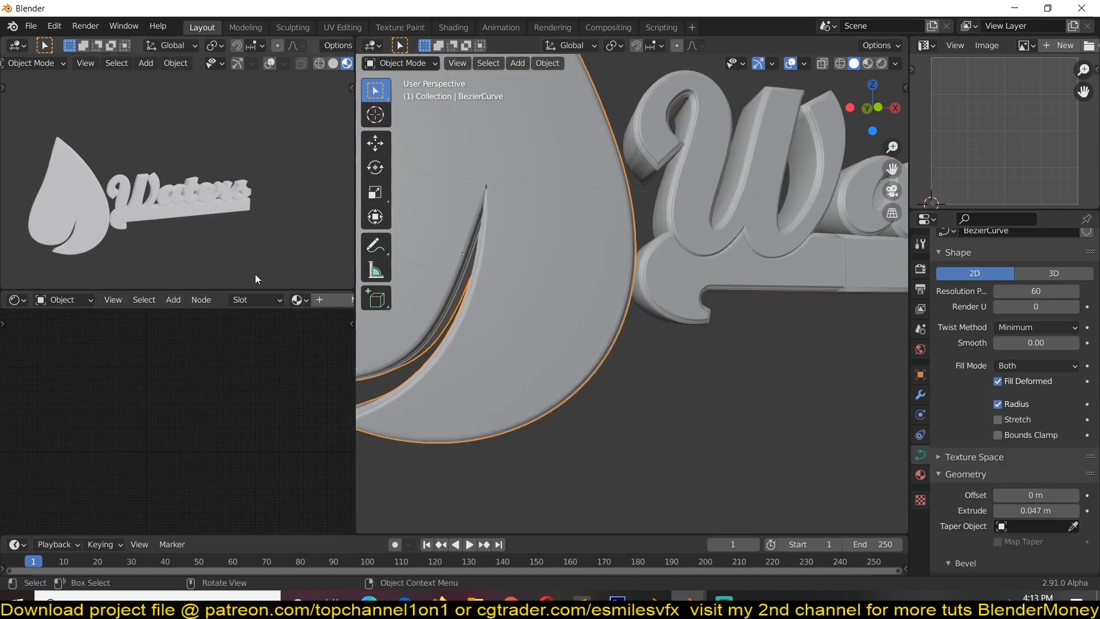
Create a material with Metallic 1 and low Roughness, add an Image Texture node and browse the grunge folder.
{"action": "left_click", "coordinate": [223, 299]}
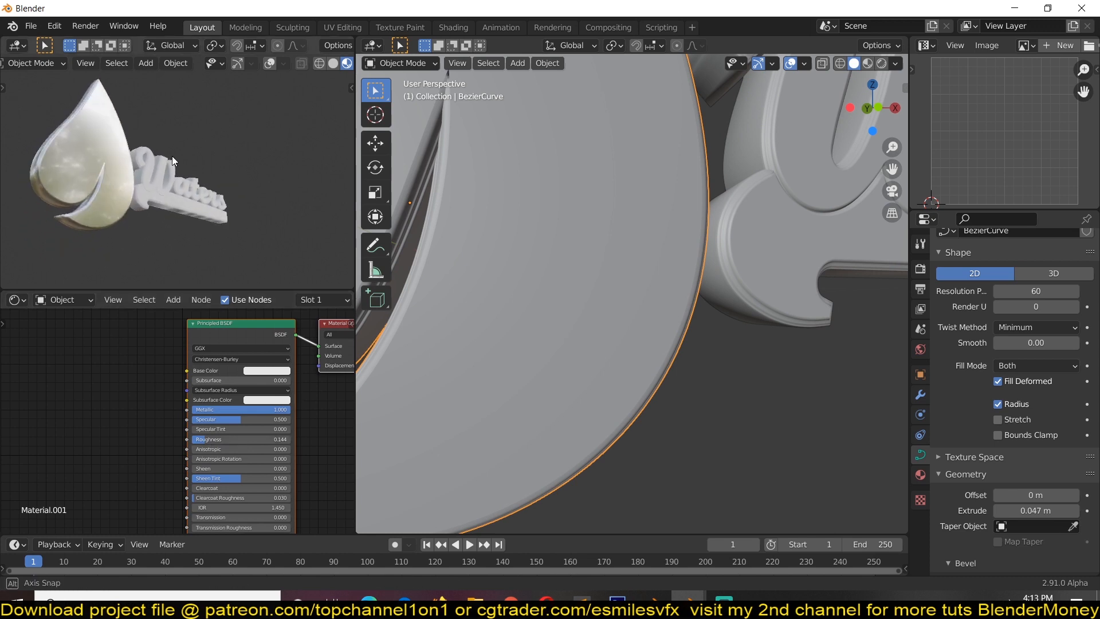
{"action": "left_click", "coordinate": [709, 271]}
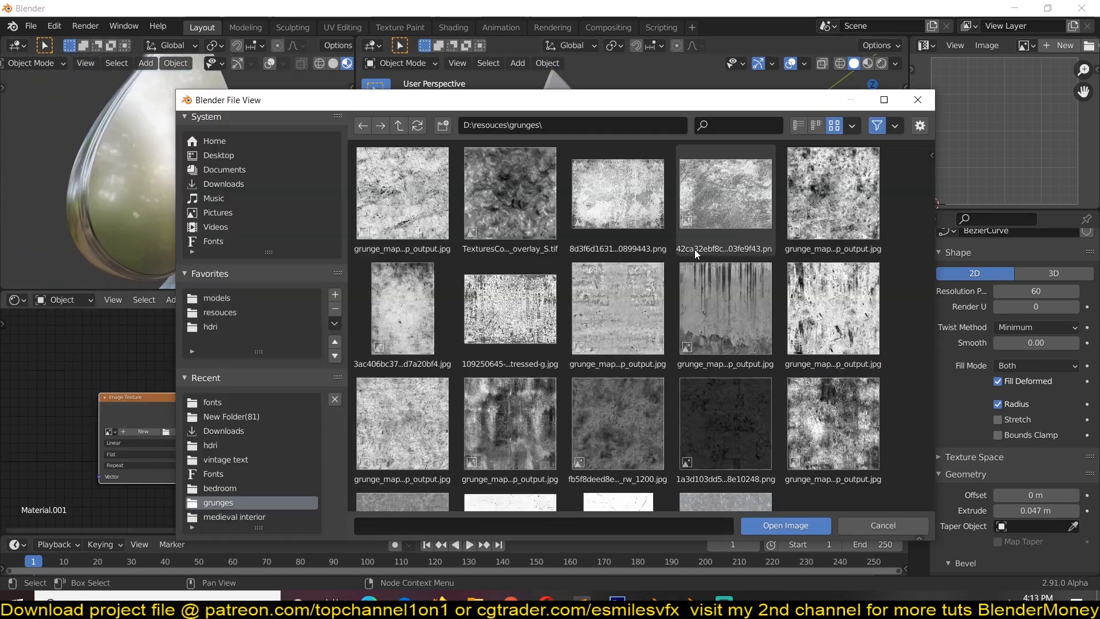
Load the grunge image, map it through Texture Coordinate and Mapping nodes with Box projection, and add a plane.
{"action": "left_click", "coordinate": [784, 525]}
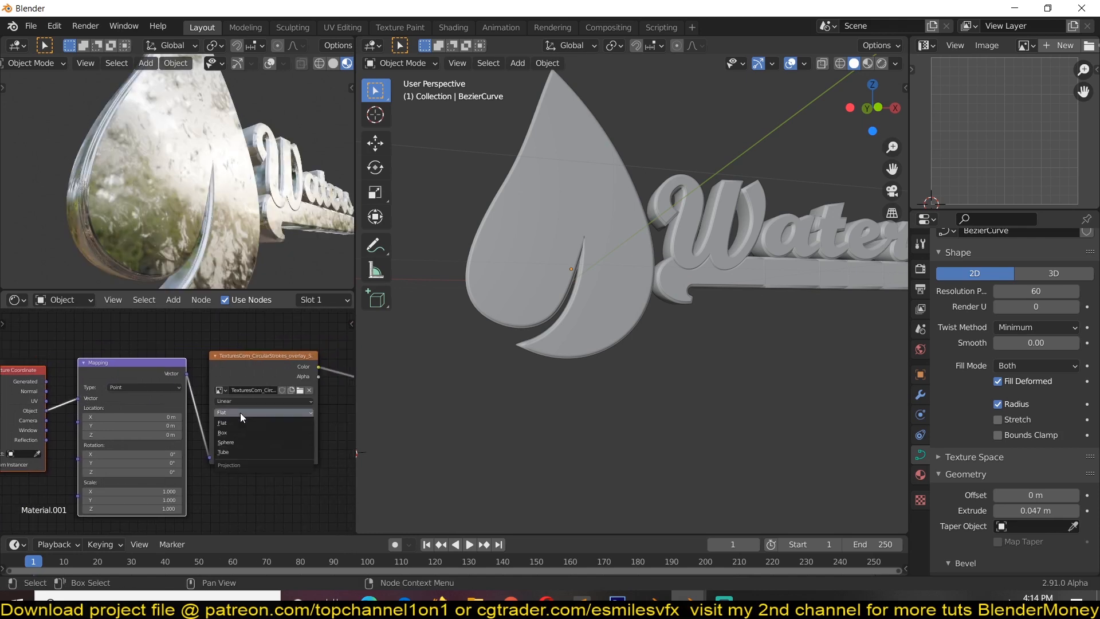
{"action": "left_click", "coordinate": [222, 433]}
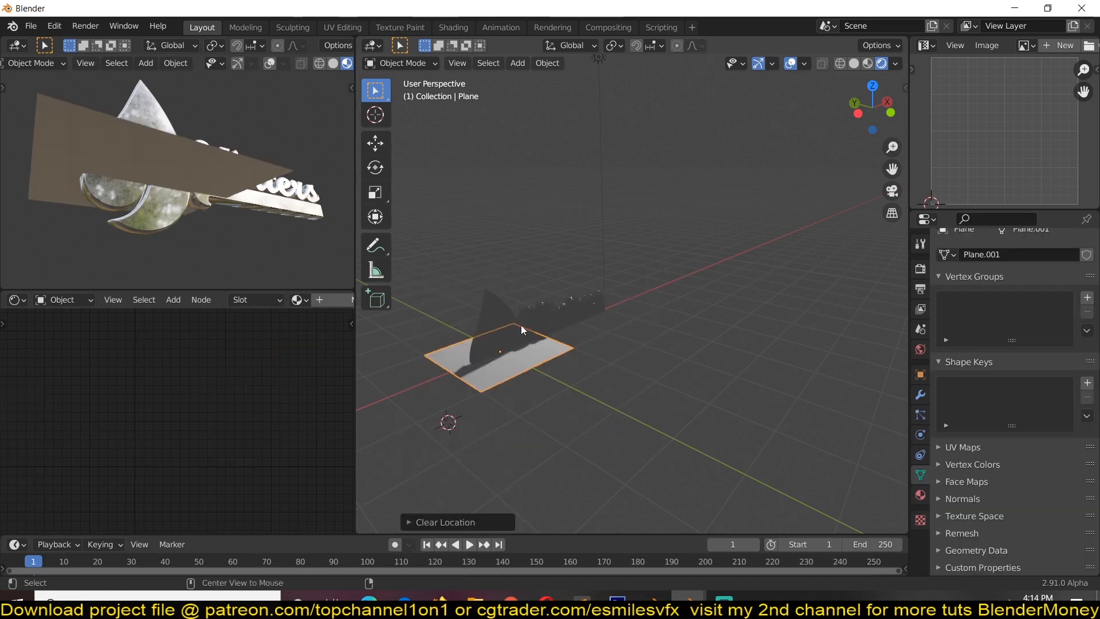
In rendered preview, load the studio HDRI as the world Environment Texture at Strength 0.08.
{"action": "left_click", "coordinate": [334, 63]}
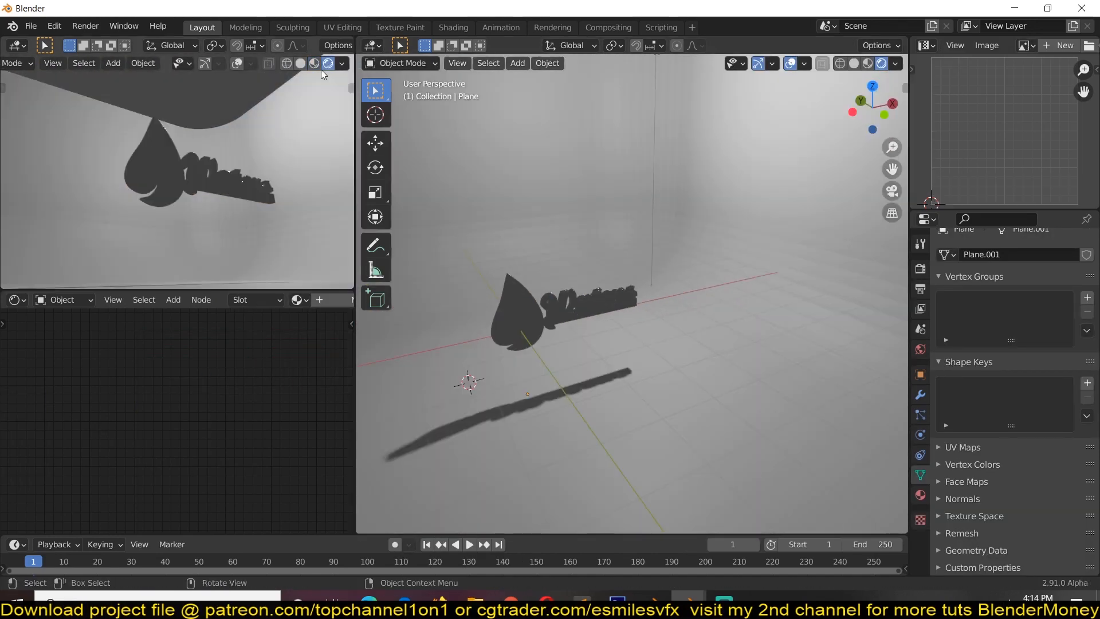
{"action": "left_click", "coordinate": [1065, 377]}
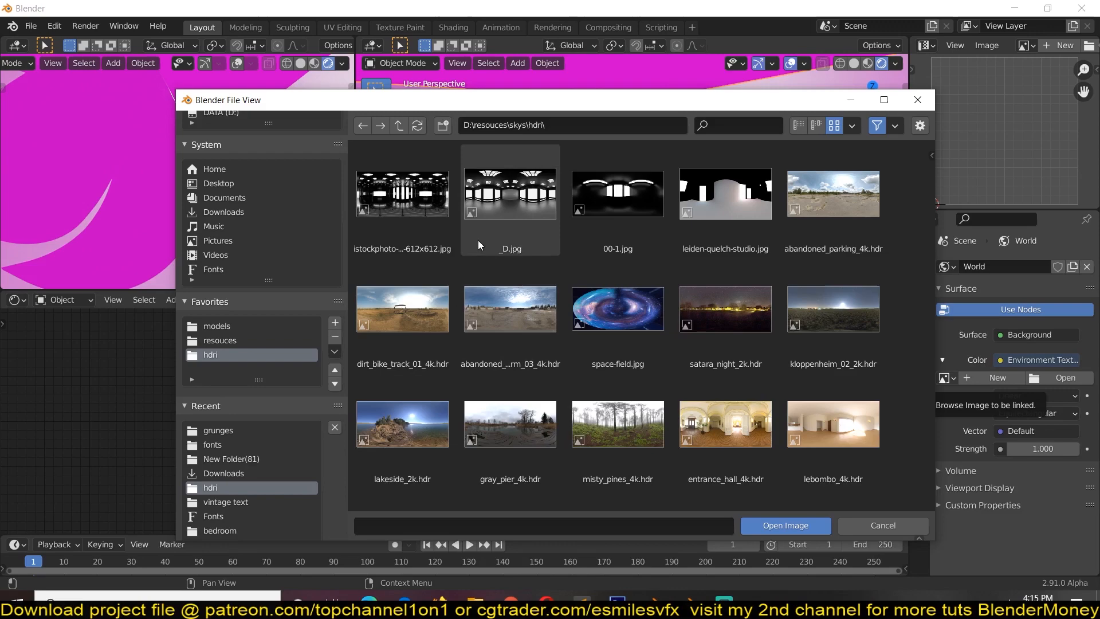
{"action": "left_click", "coordinate": [786, 525]}
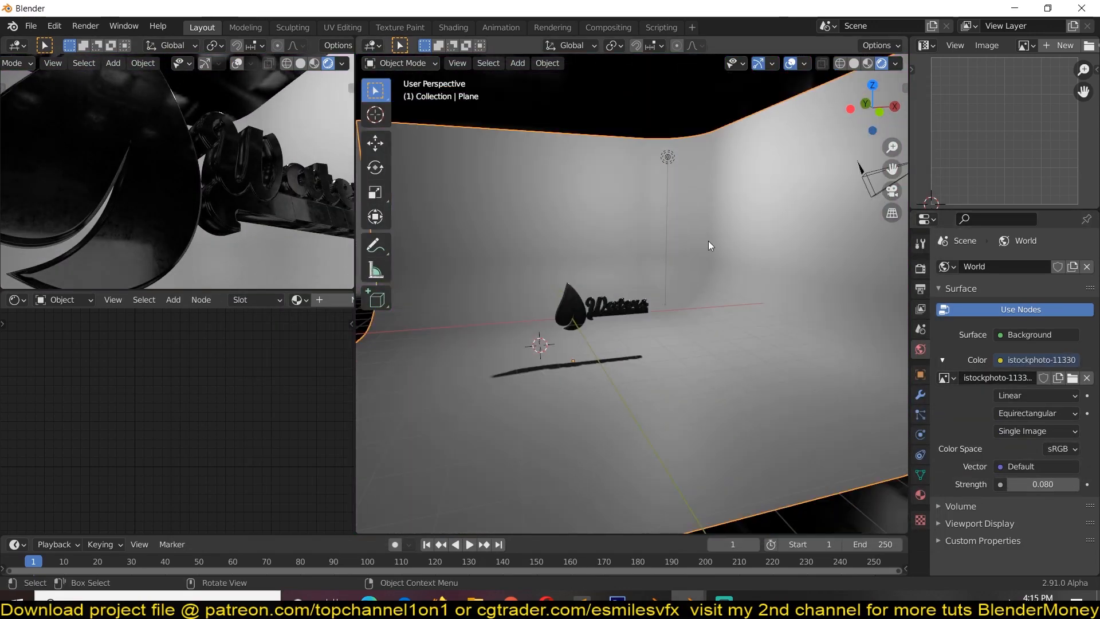
{"action": "left_click", "coordinate": [225, 299]}
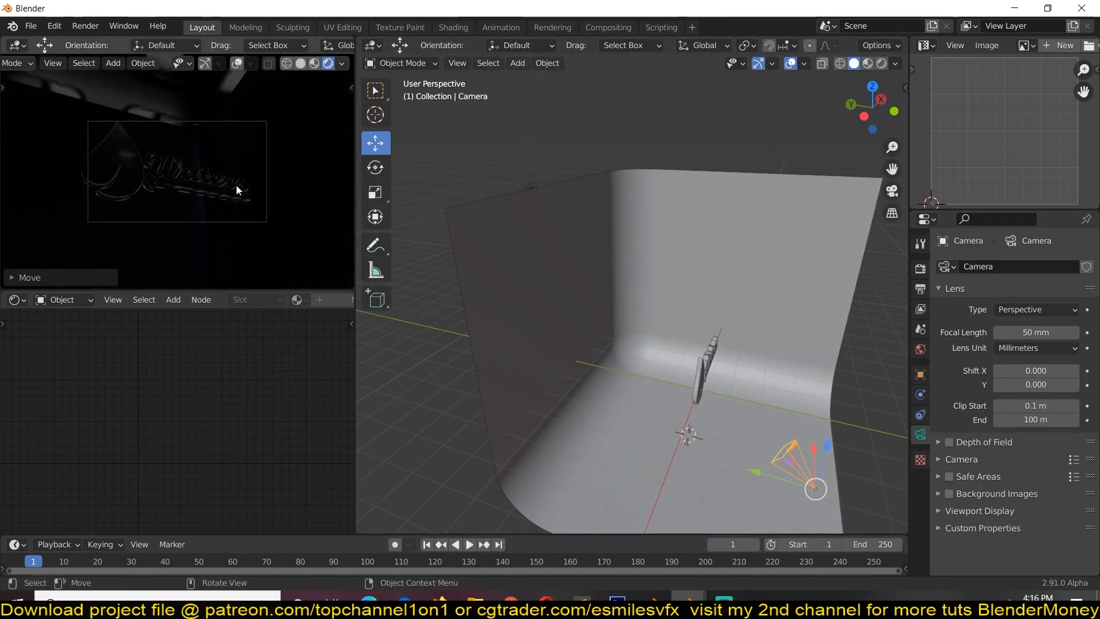
Add blue and orange point and area lights, set their colour and power, and position them around the logo.
{"action": "key", "text": "g"}
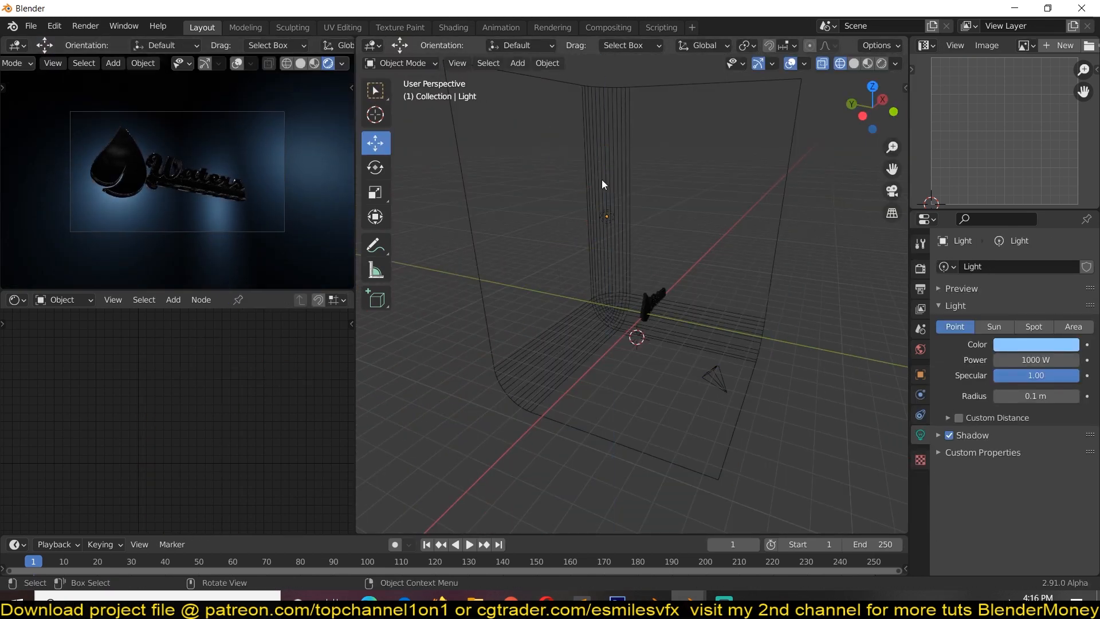
{"action": "key", "text": "g"}
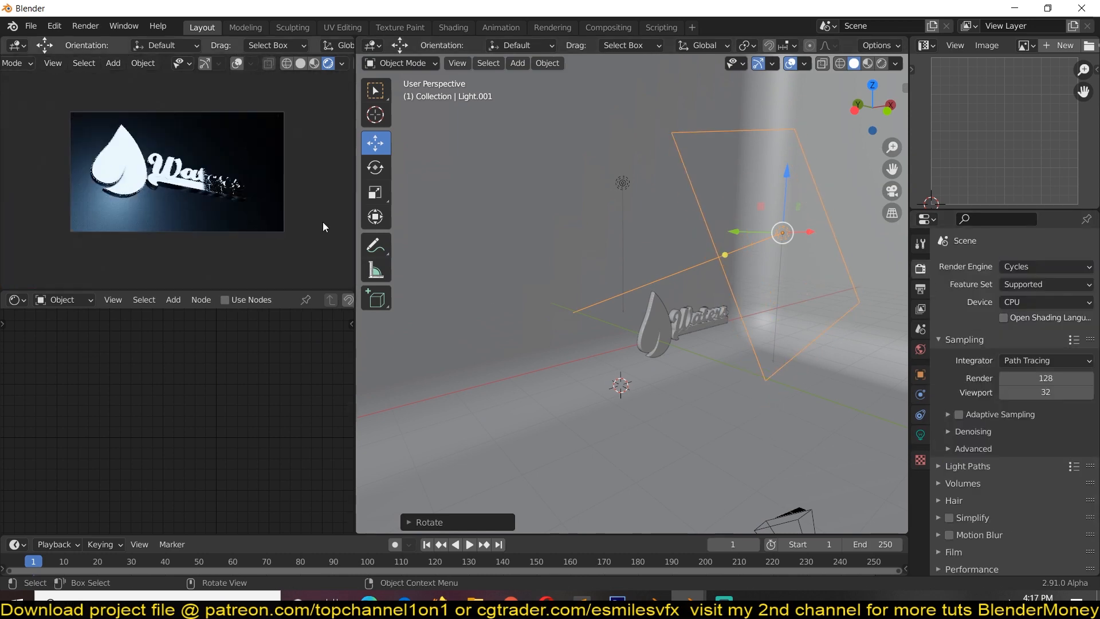
{"action": "left_click", "coordinate": [1045, 301]}
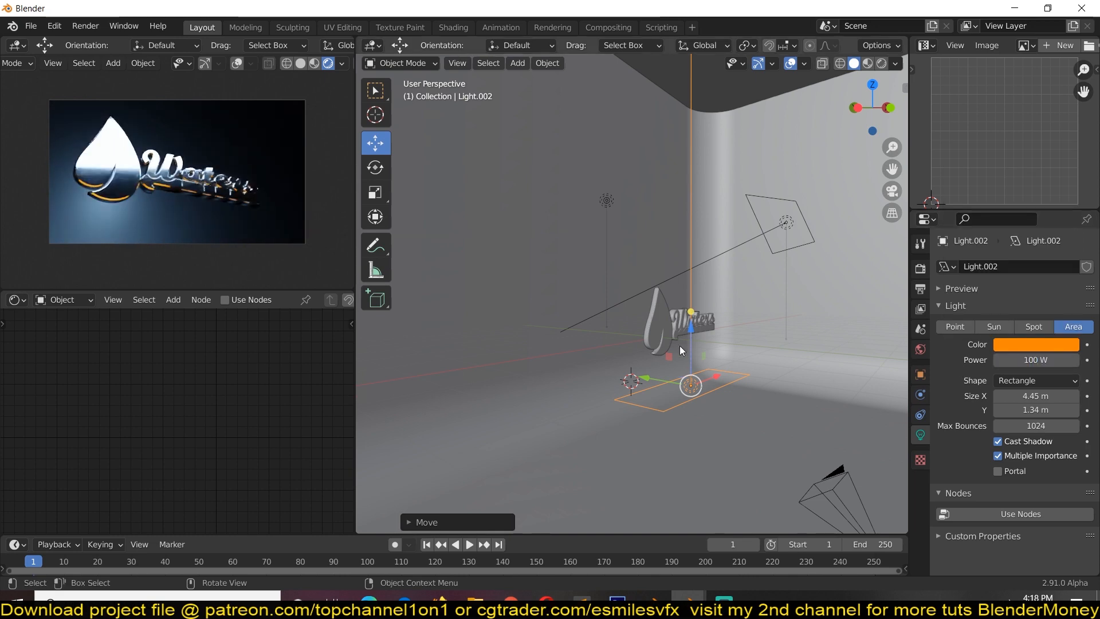
{"action": "key", "text": "shift+d"}
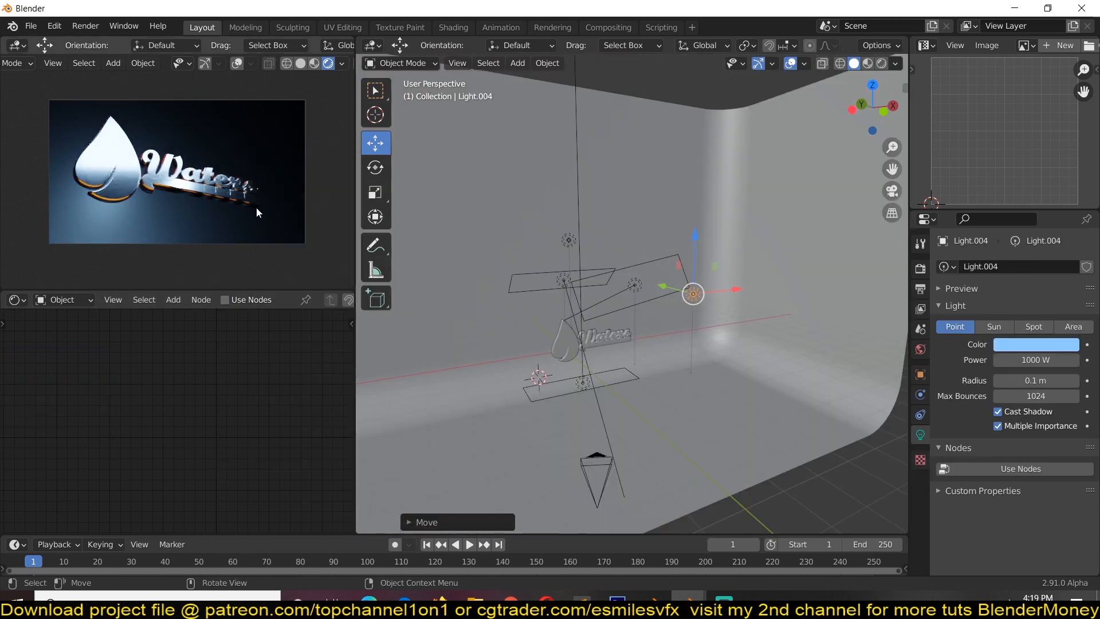
{"action": "mouse_move", "coordinate": [768, 357]}
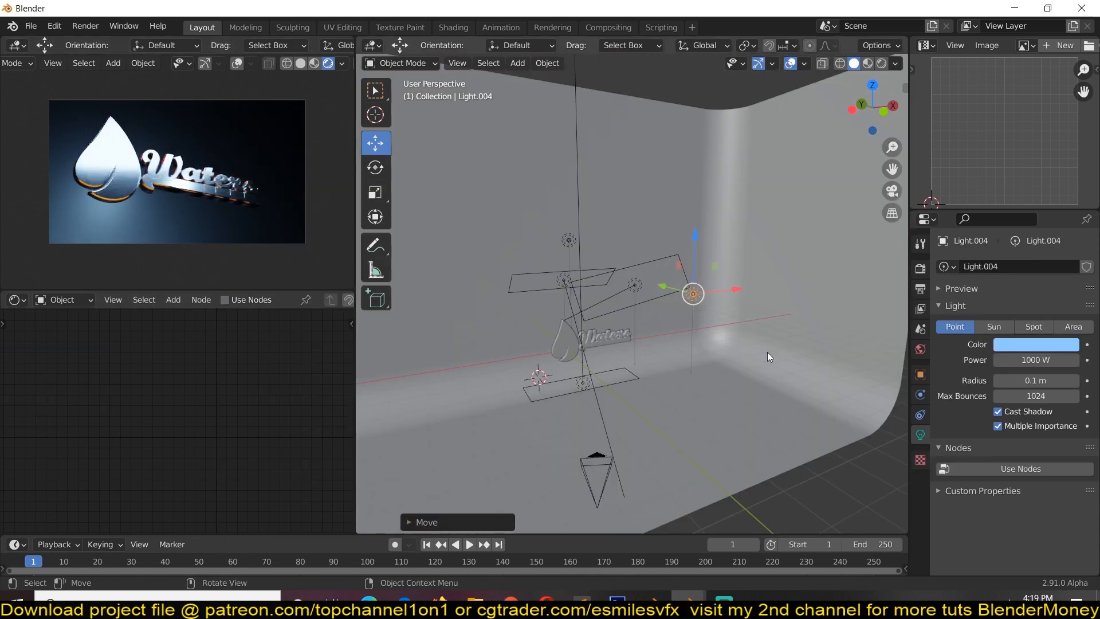